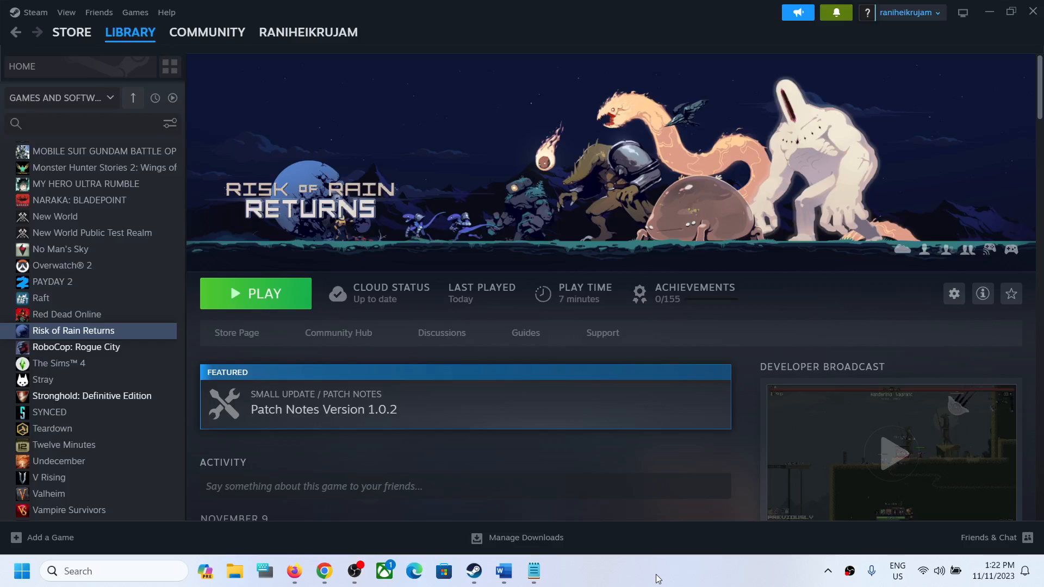
{"action": "mouse_move", "coordinate": [205, 570]}
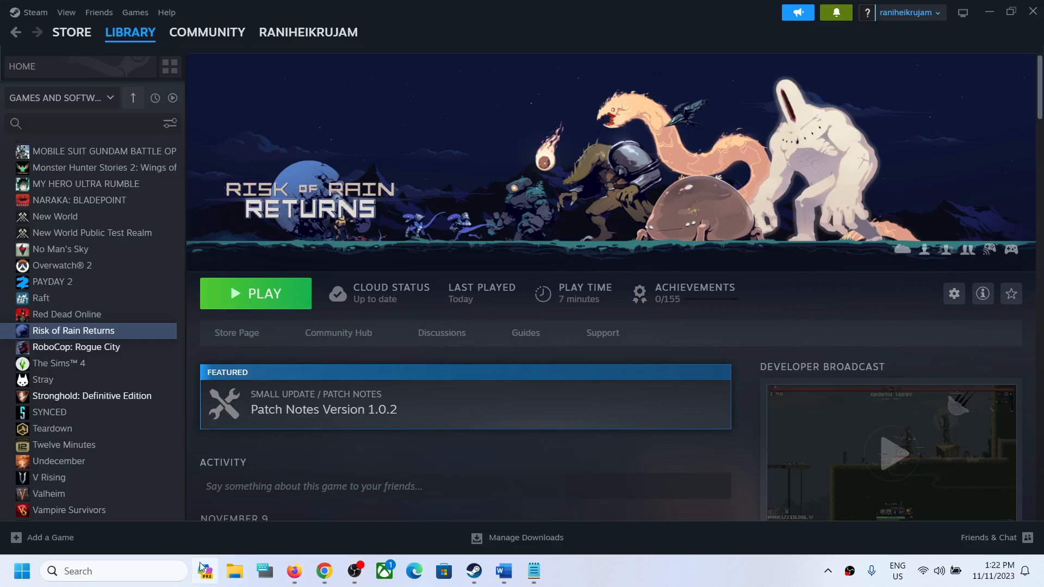
Drill from Steam into userdata, the account folder, 1337520, then remote to reveal save.json
{"action": "left_click", "coordinate": [233, 570]}
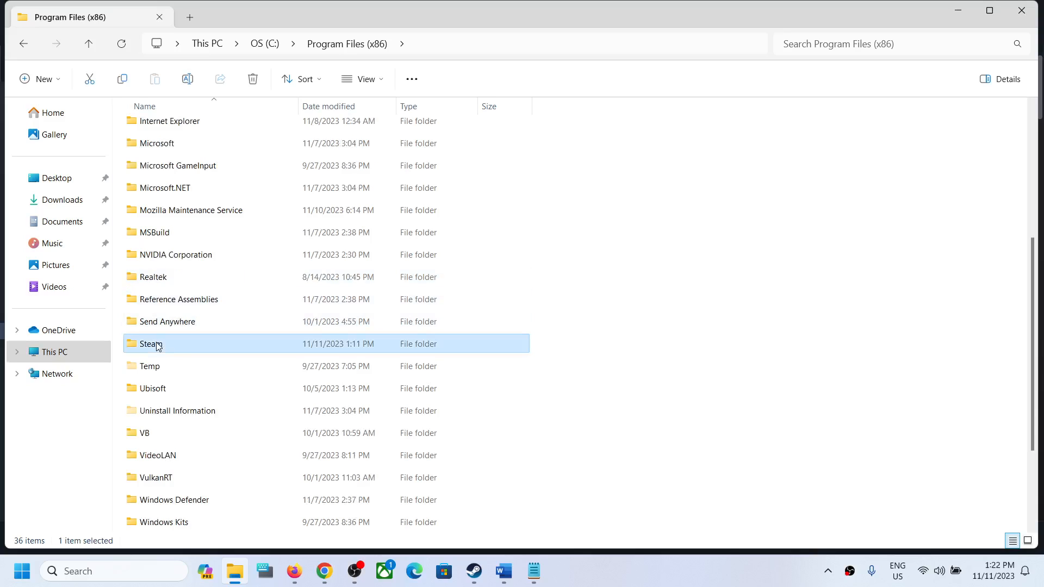
{"action": "double_click", "coordinate": [150, 343]}
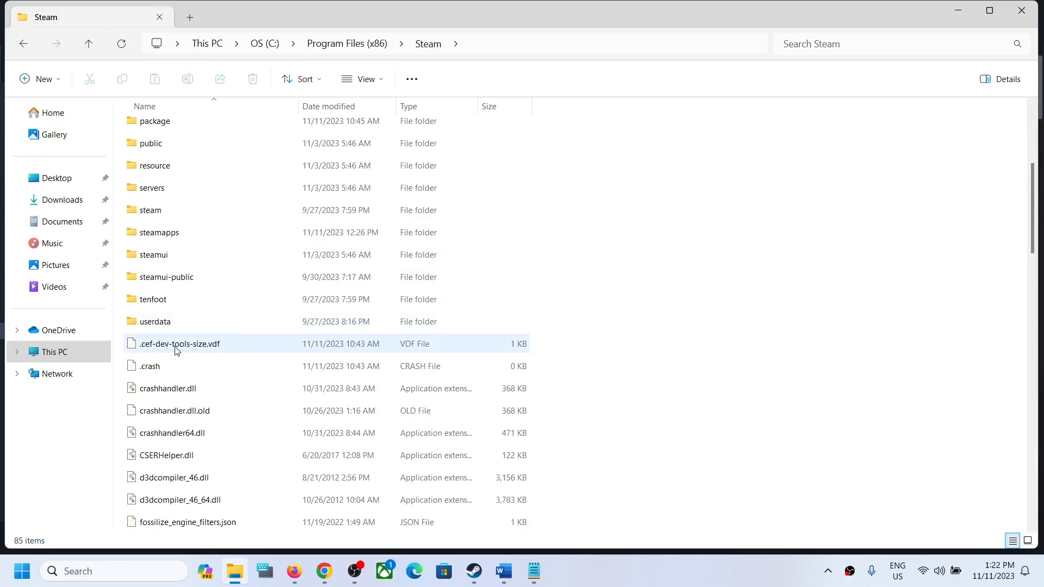
{"action": "double_click", "coordinate": [155, 322]}
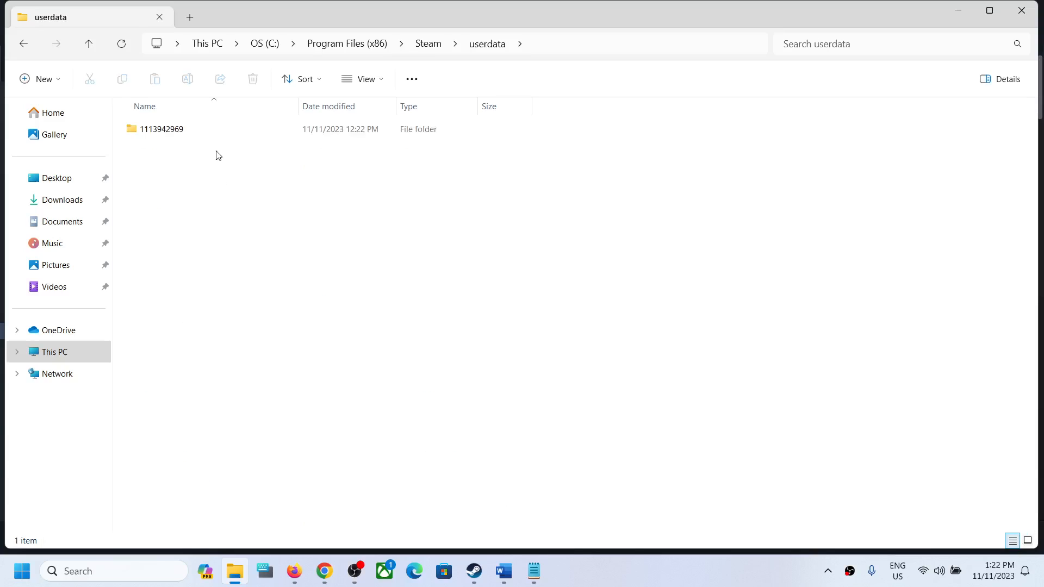
{"action": "double_click", "coordinate": [162, 128]}
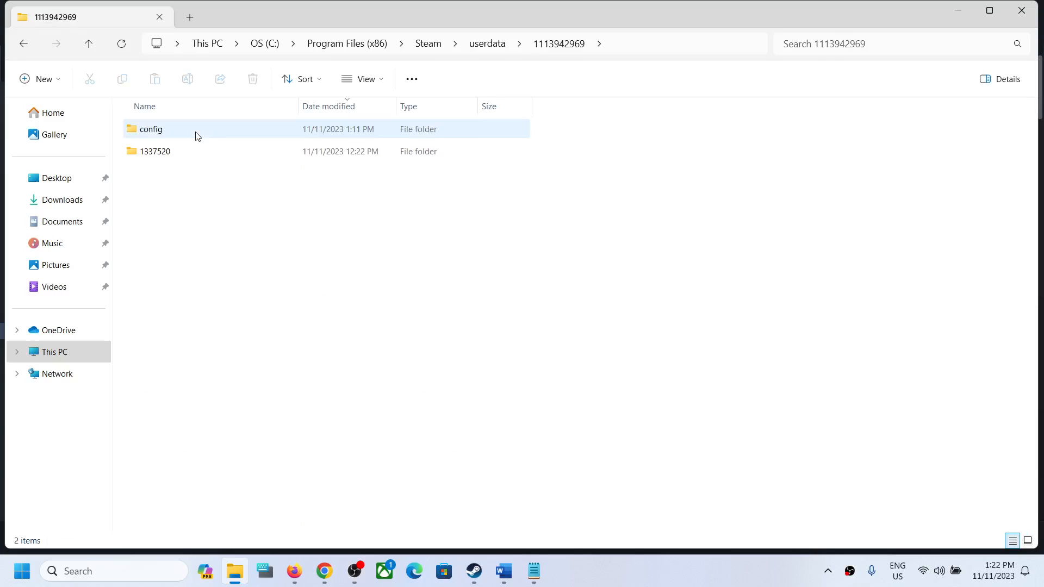
{"action": "left_click", "coordinate": [154, 151]}
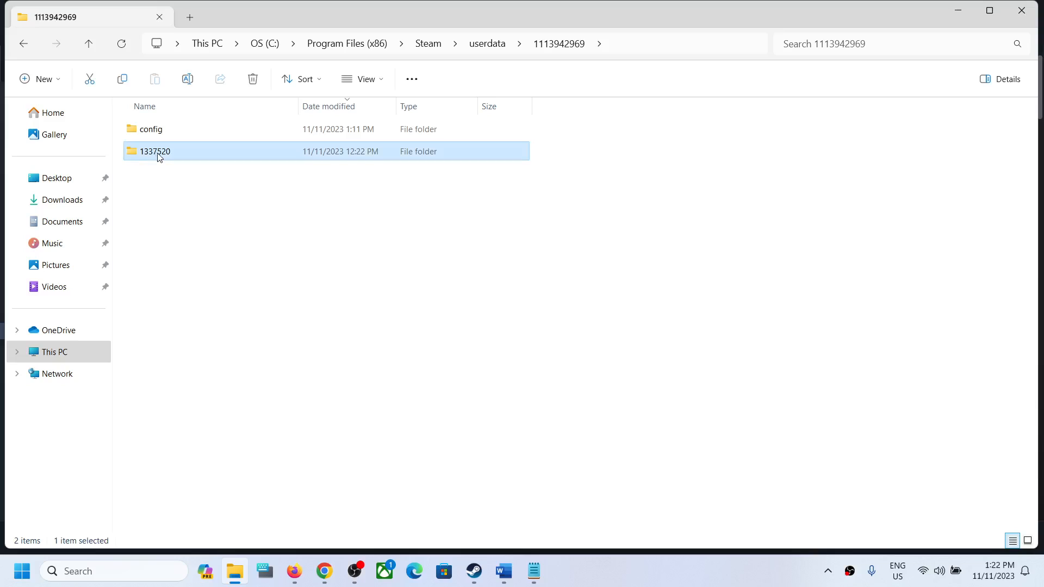
{"action": "mouse_move", "coordinate": [154, 151]}
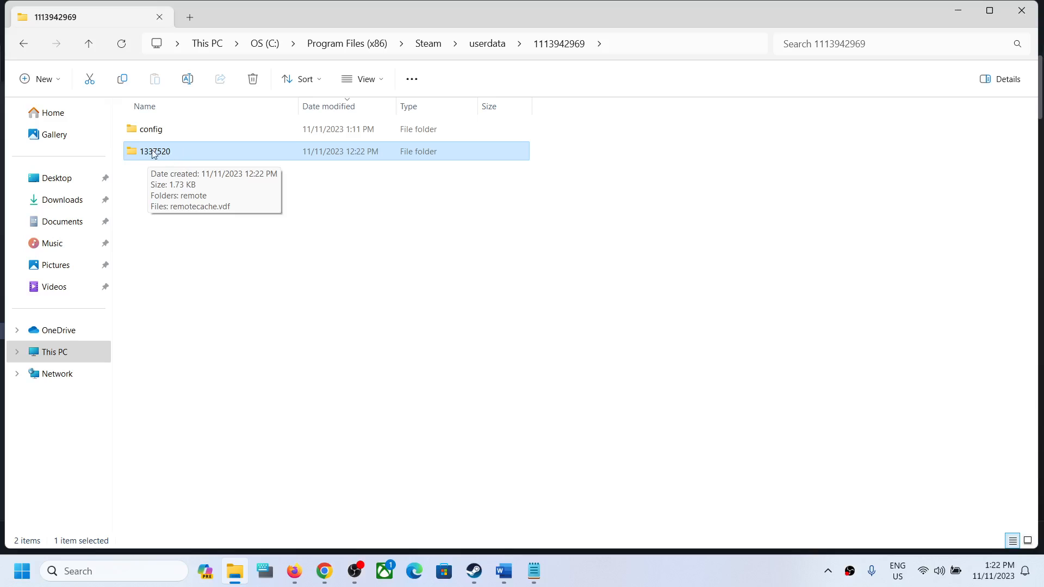
{"action": "mouse_move", "coordinate": [166, 159]}
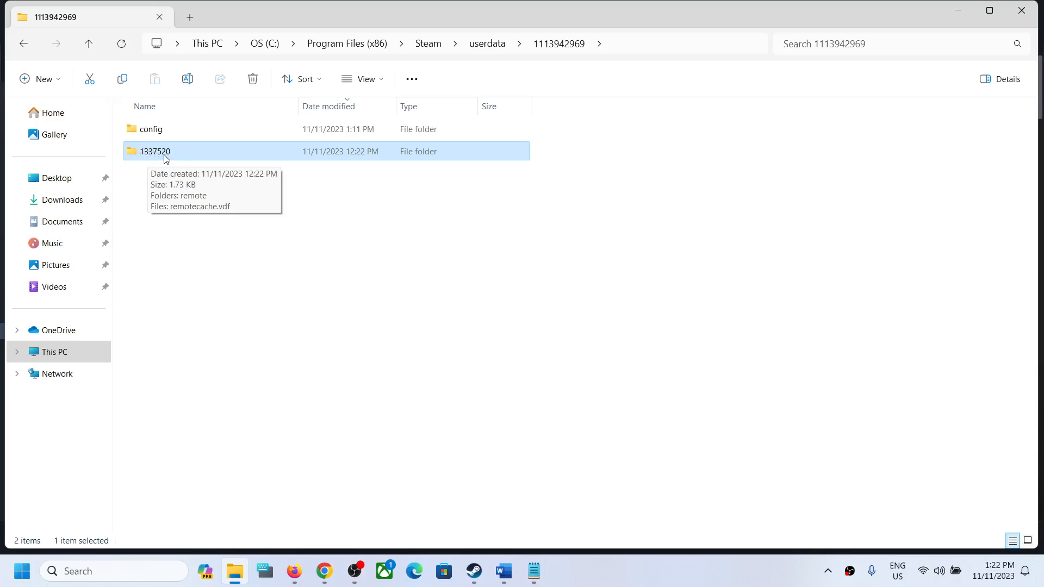
{"action": "double_click", "coordinate": [155, 151]}
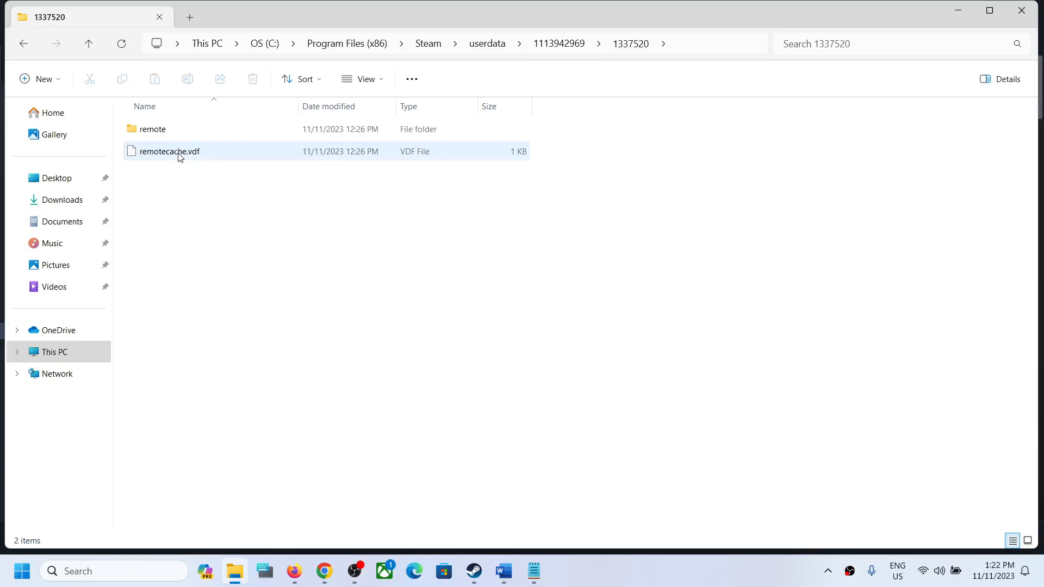
{"action": "double_click", "coordinate": [153, 128]}
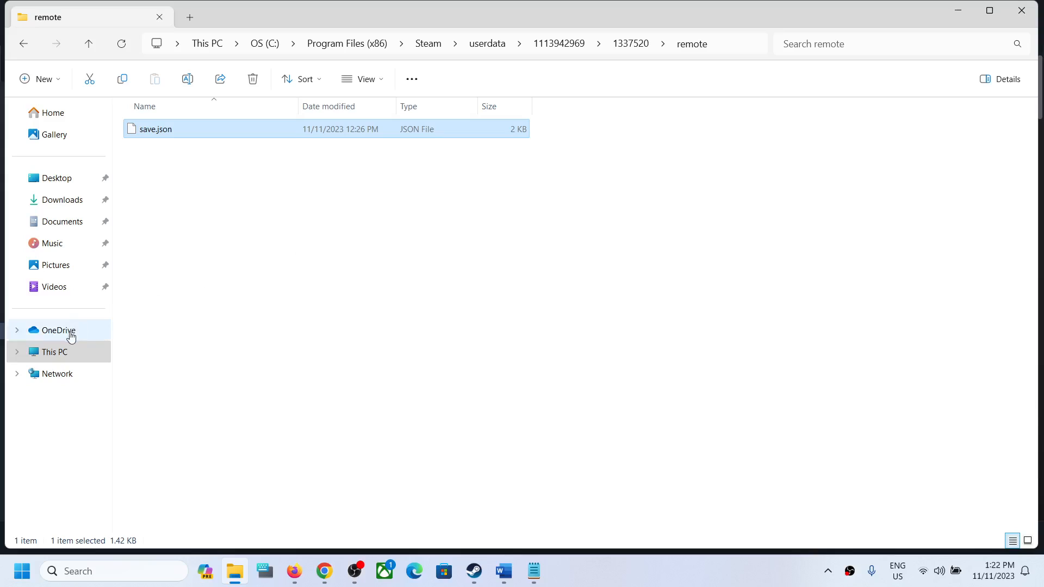
Navigate This PC > OS (C:) > Users > profile folder and bring up the show-hidden-items option
{"action": "left_click", "coordinate": [53, 352]}
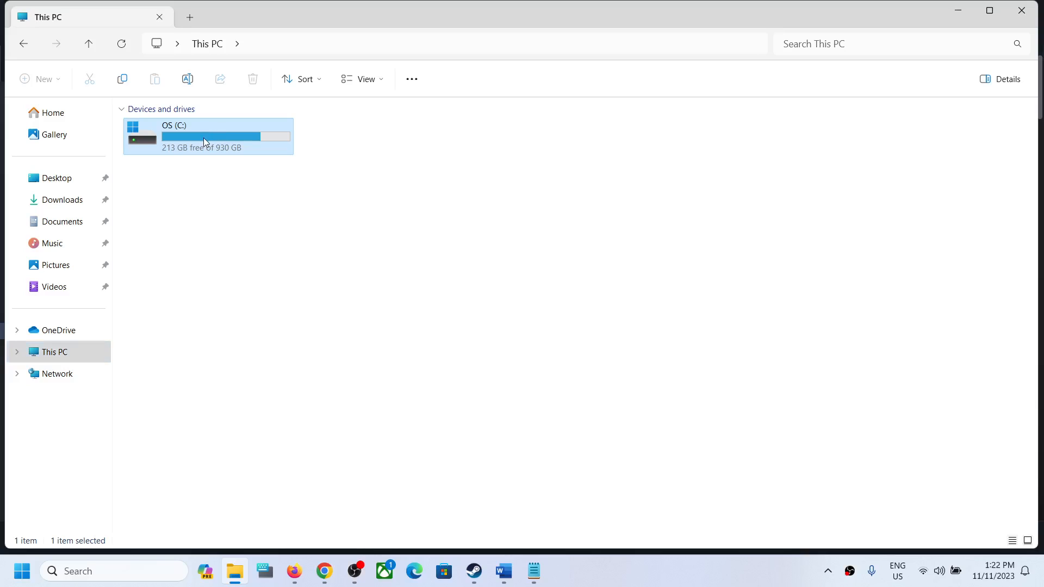
{"action": "double_click", "coordinate": [208, 136]}
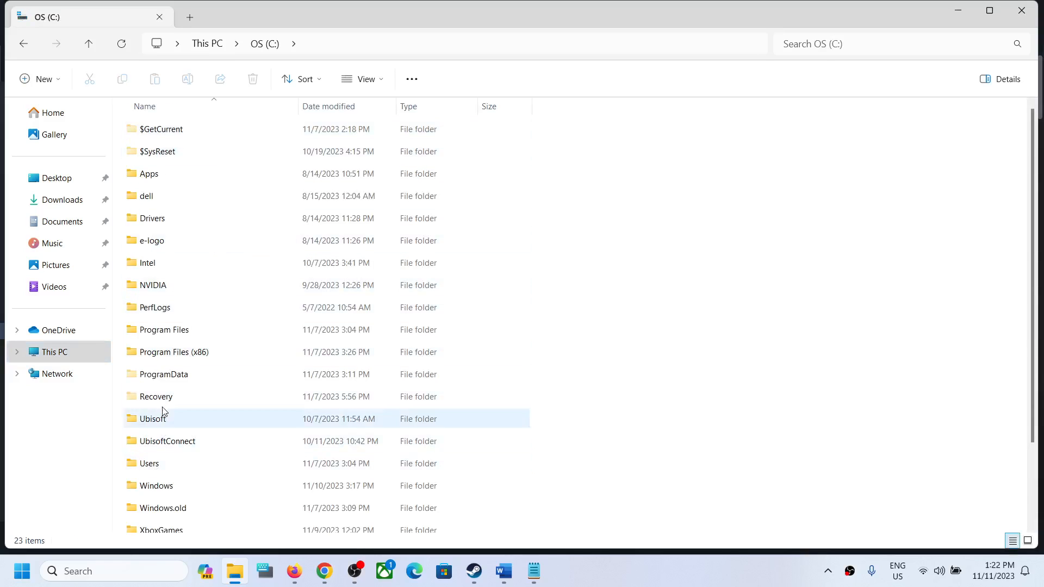
{"action": "double_click", "coordinate": [149, 462]}
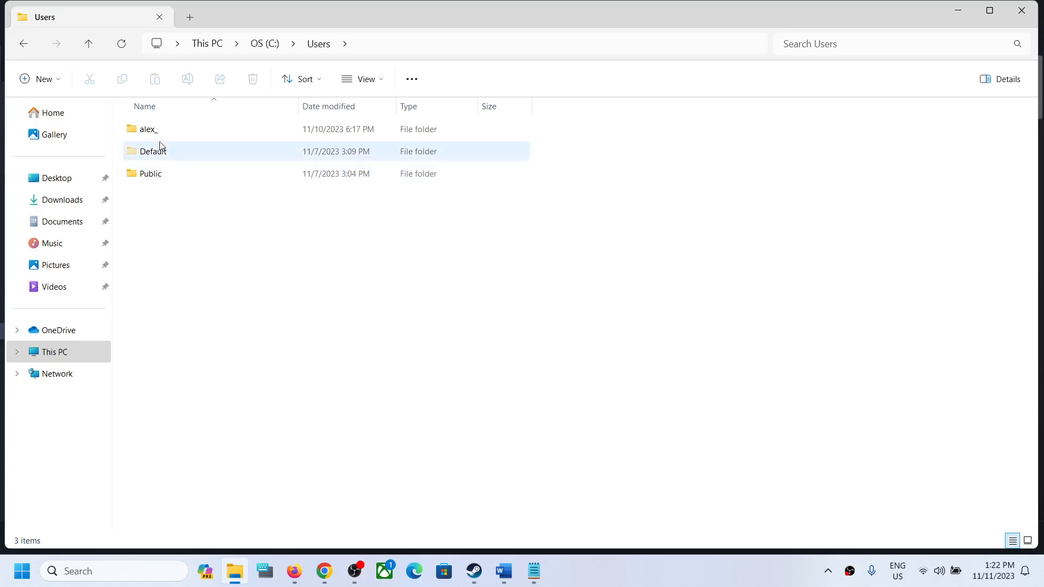
{"action": "double_click", "coordinate": [148, 130]}
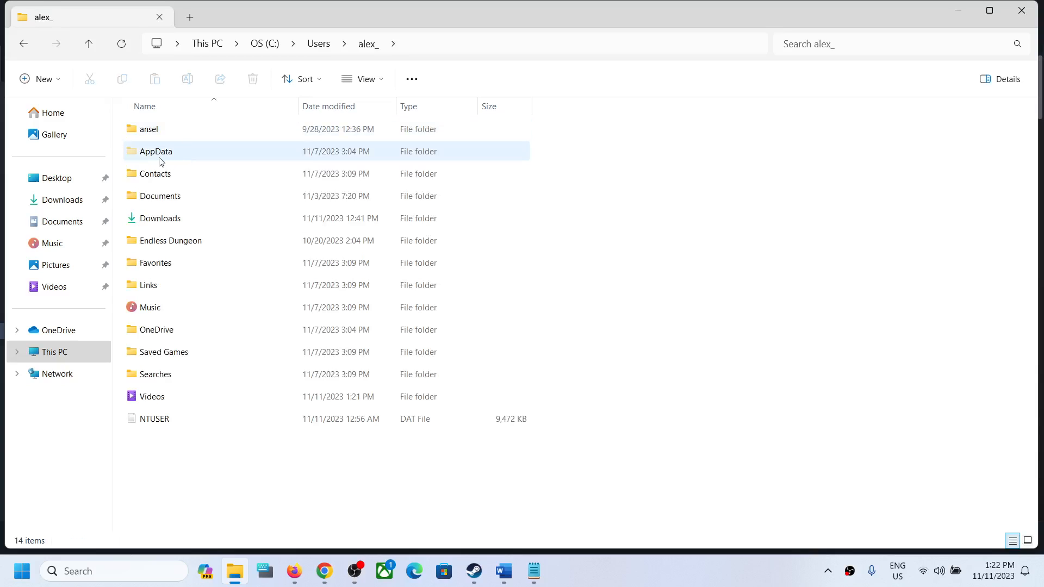
{"action": "left_click", "coordinate": [156, 151]}
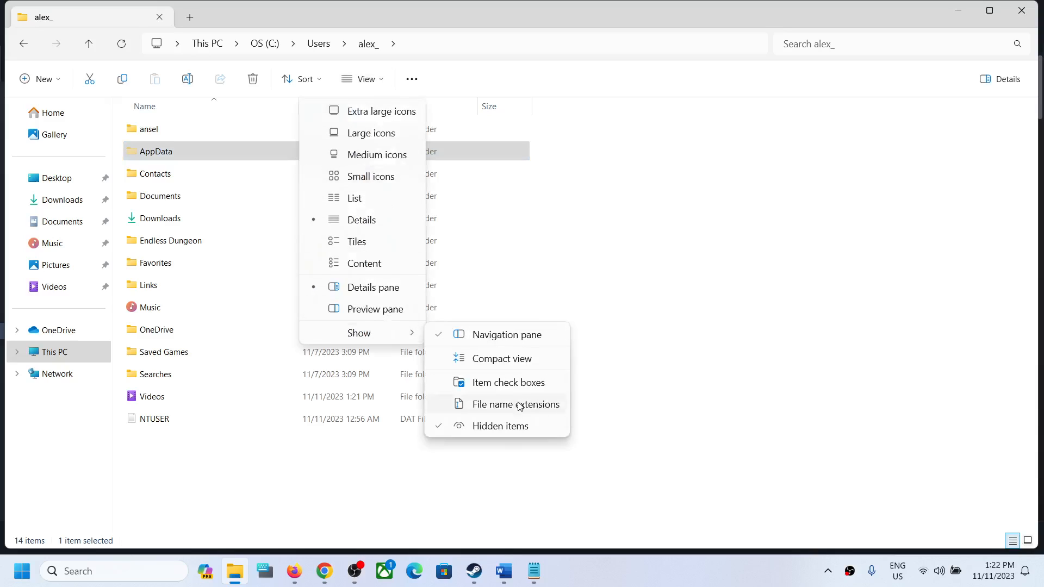
Dismiss the View menu by selecting the AppData folder
{"action": "left_click", "coordinate": [516, 404]}
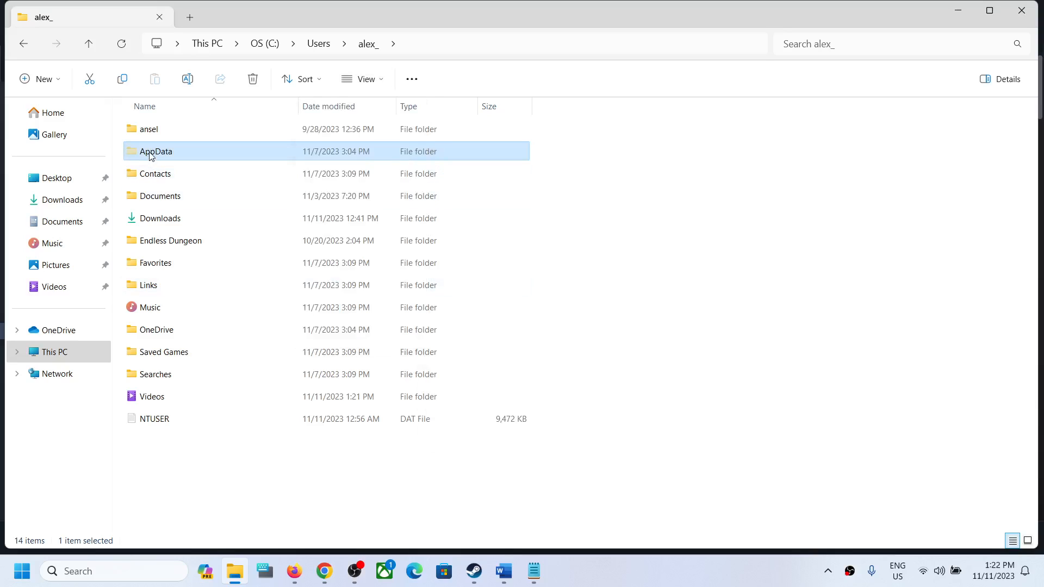
{"action": "mouse_move", "coordinate": [216, 28]}
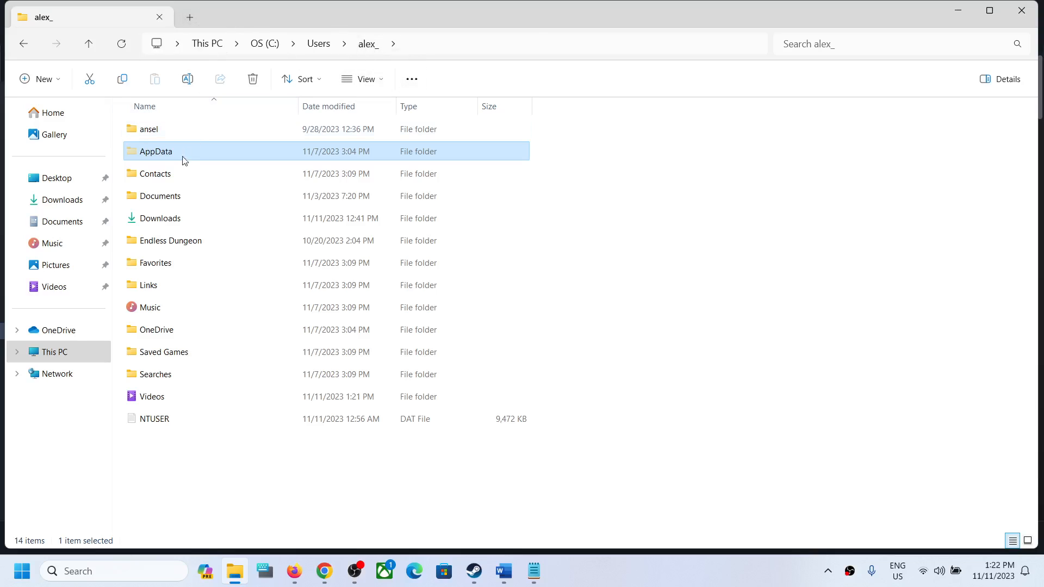
{"action": "mouse_move", "coordinate": [166, 157]}
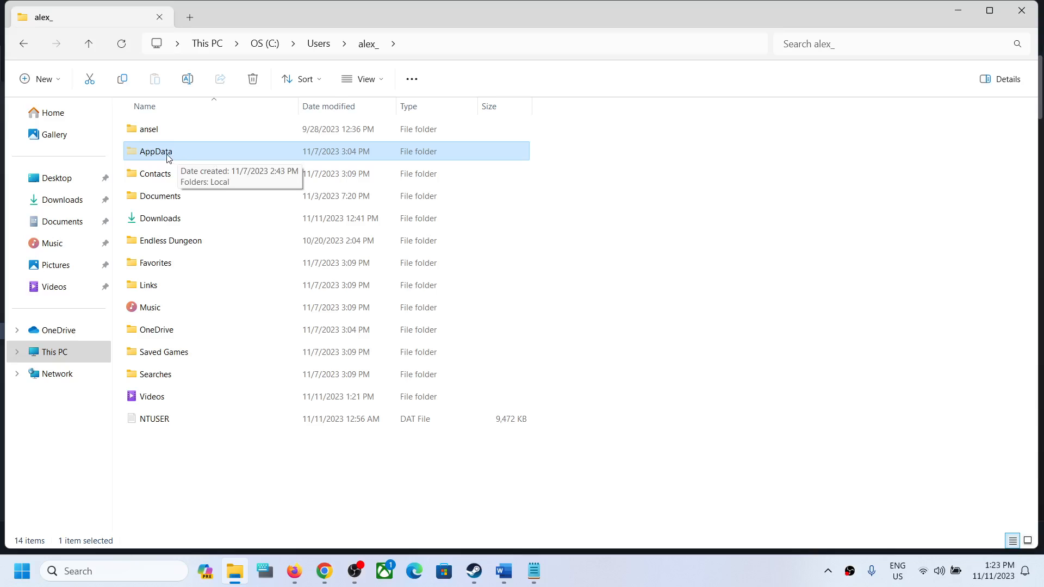
Go through AppData > Roaming > Risk_of_Rain_Returns into the user save folder
{"action": "double_click", "coordinate": [155, 151]}
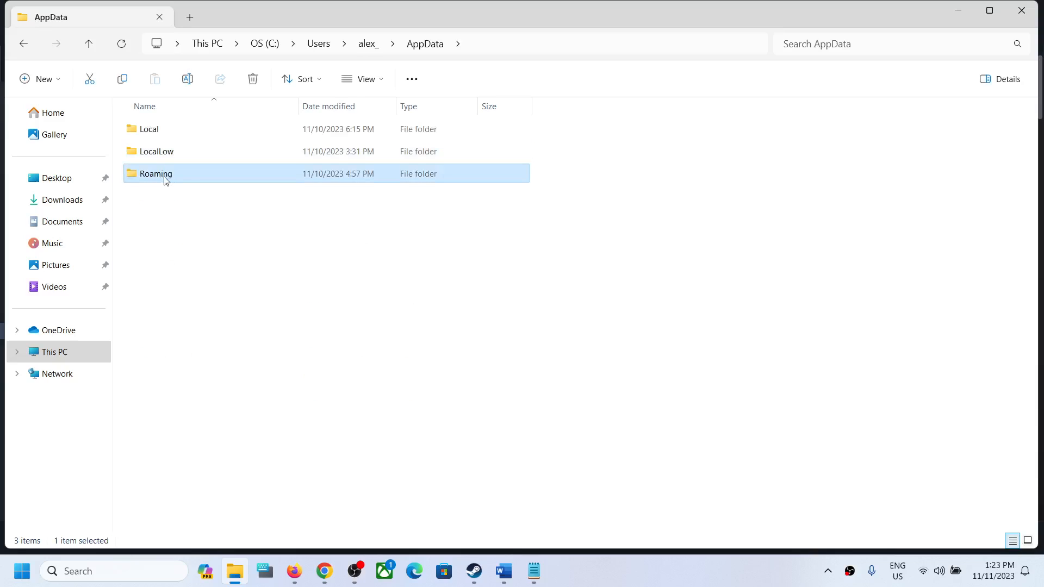
{"action": "double_click", "coordinate": [156, 174]}
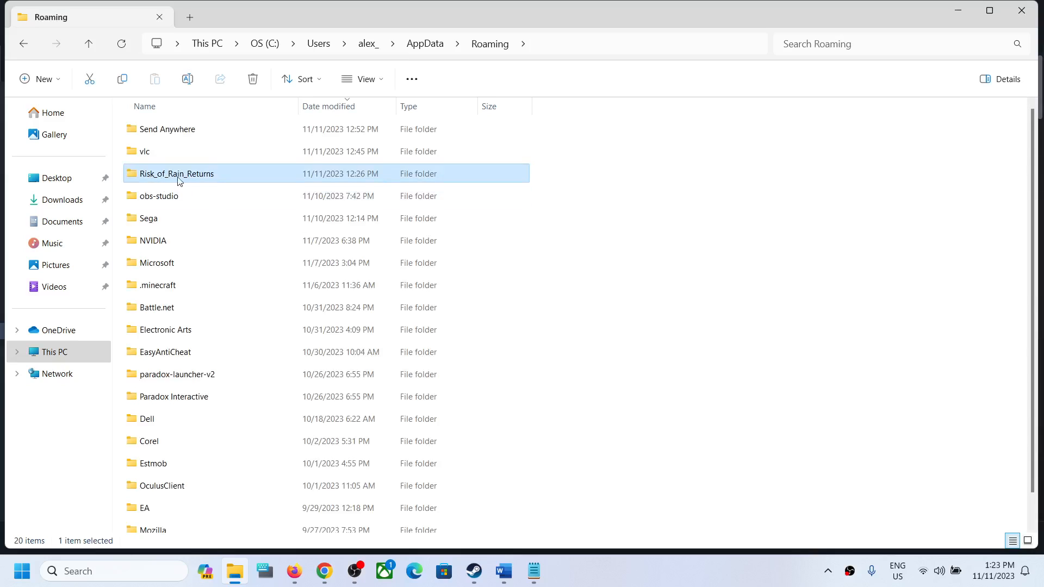
{"action": "mouse_move", "coordinate": [176, 174]}
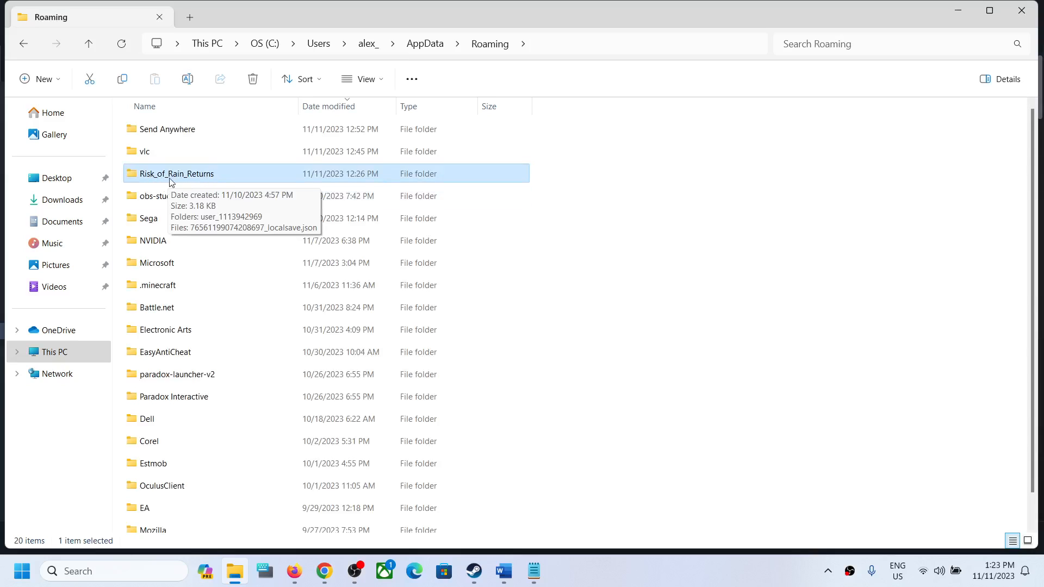
{"action": "double_click", "coordinate": [176, 173]}
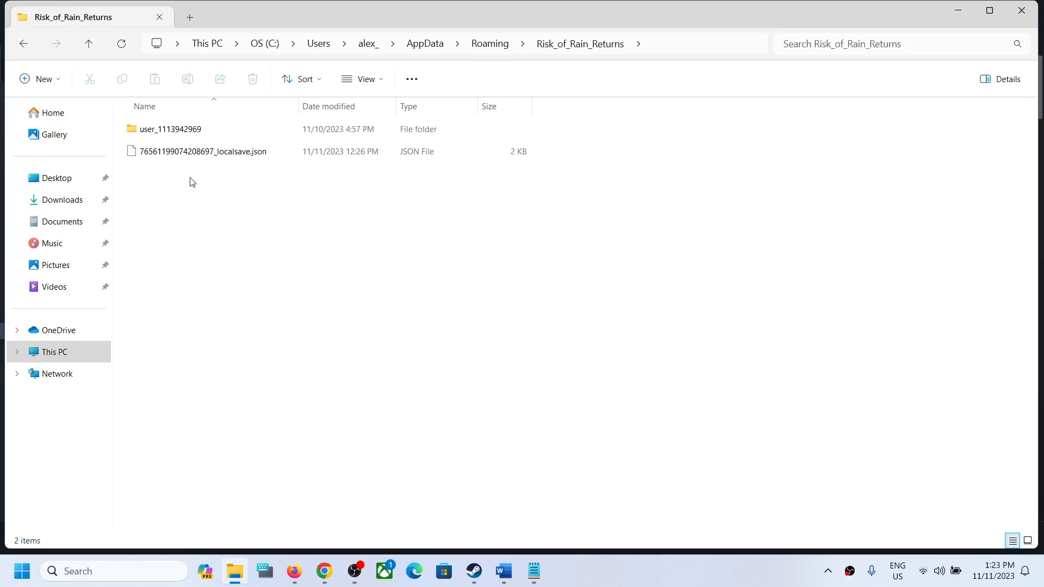
{"action": "left_click", "coordinate": [203, 151]}
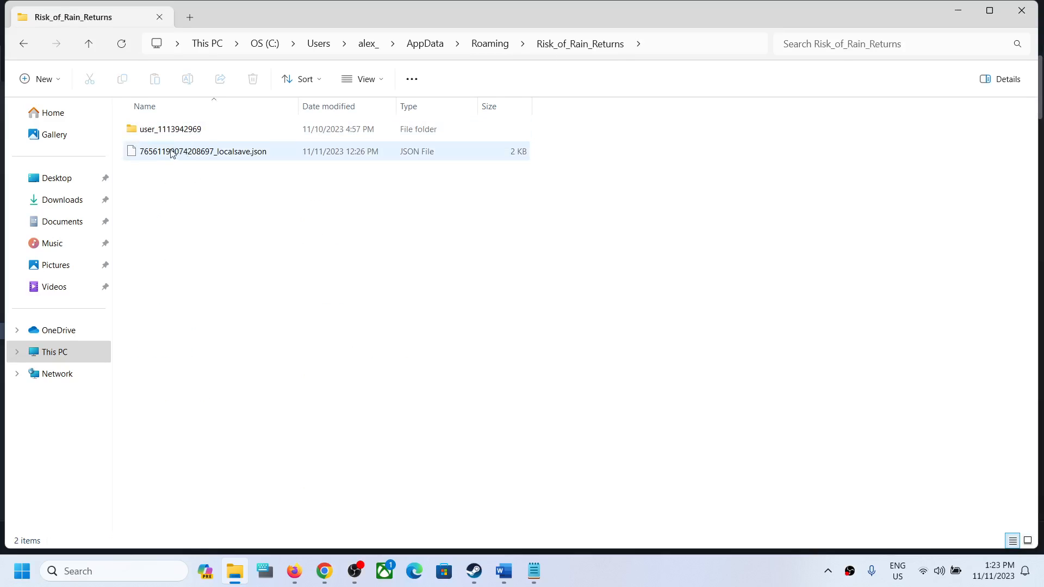
{"action": "left_click", "coordinate": [202, 152]}
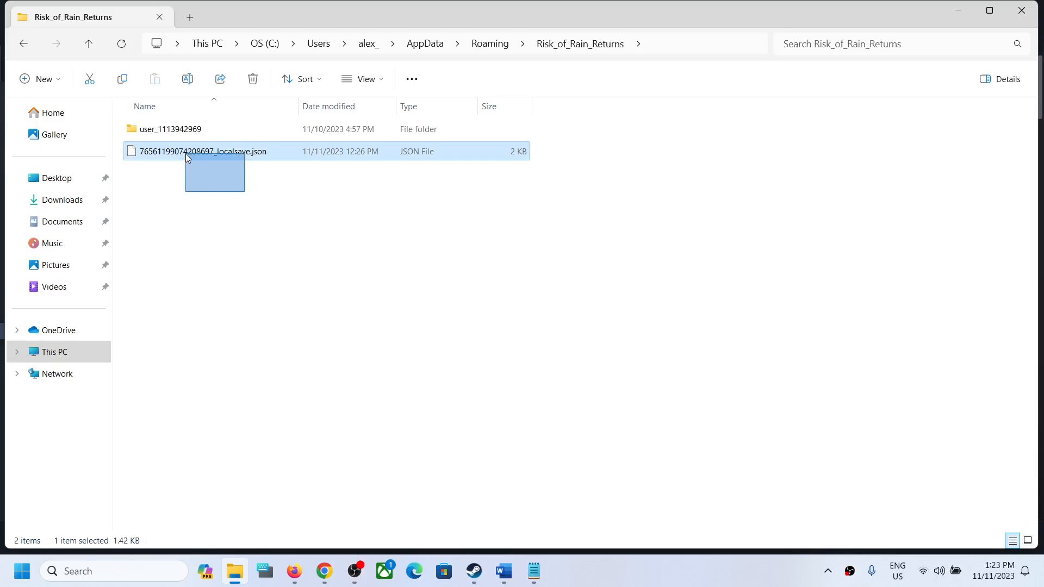
{"action": "left_click", "coordinate": [170, 129]}
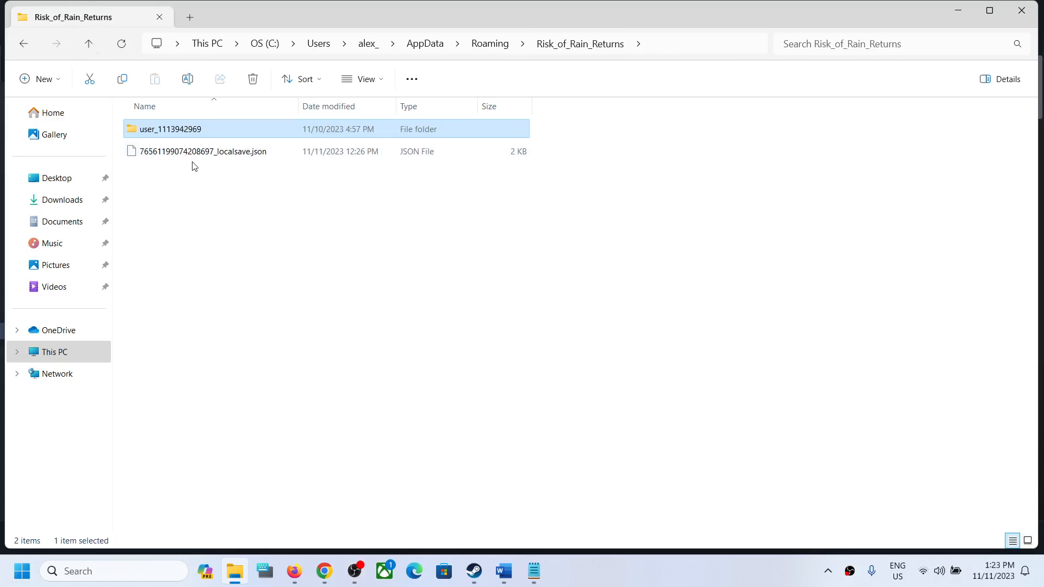
{"action": "mouse_move", "coordinate": [169, 135]}
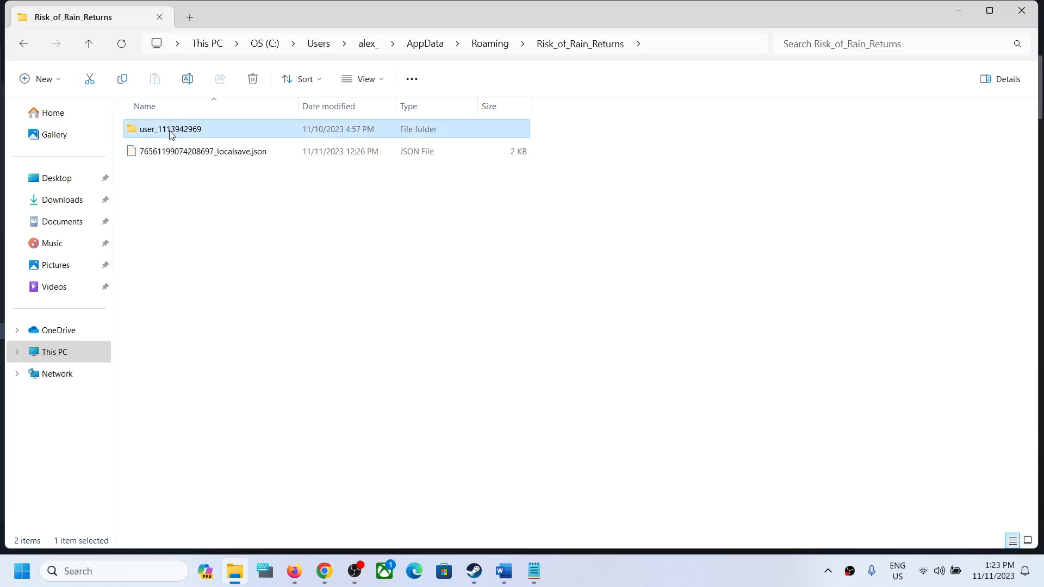
Open prefs.json via Open with to read it, then close Notepad
{"action": "right_click", "coordinate": [156, 128]}
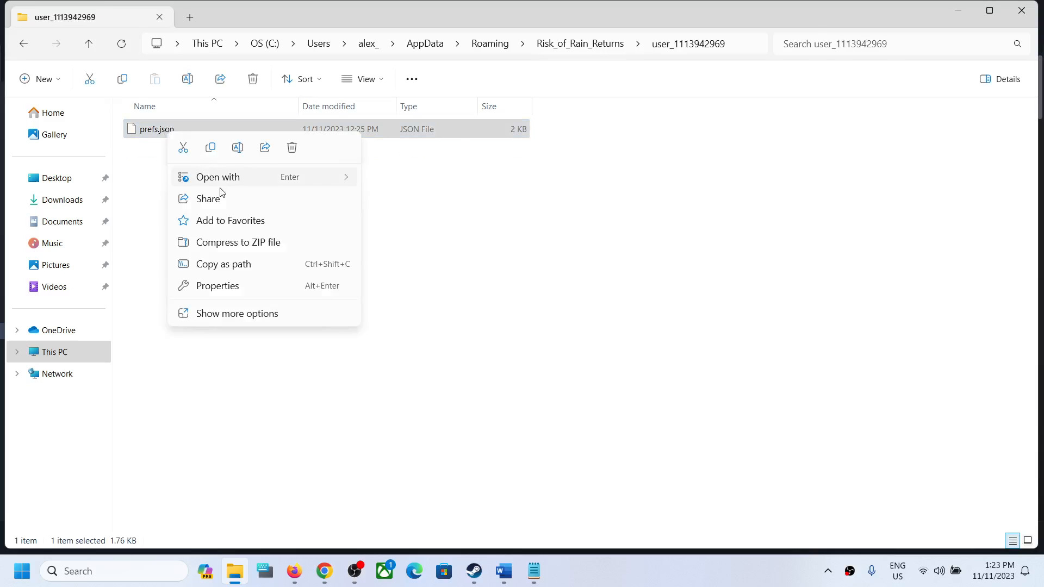
{"action": "left_click", "coordinate": [217, 176]}
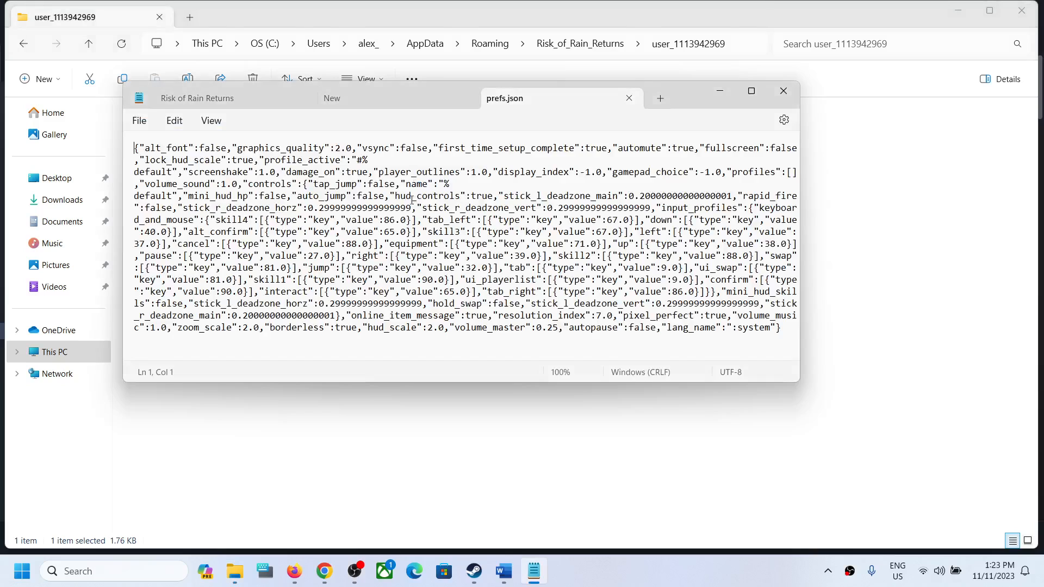
{"action": "mouse_move", "coordinate": [750, 92]}
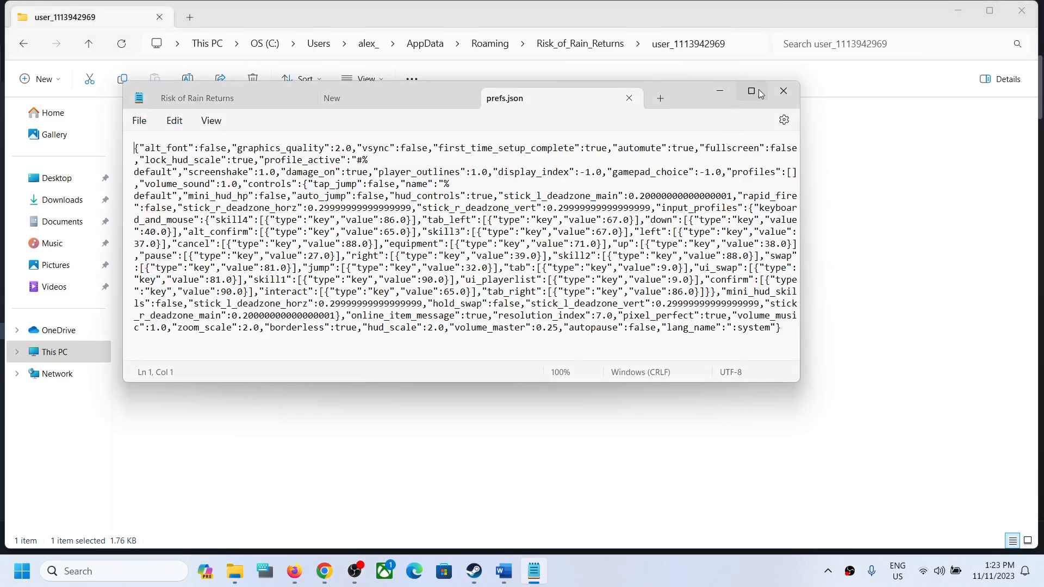
{"action": "left_click", "coordinate": [783, 91]}
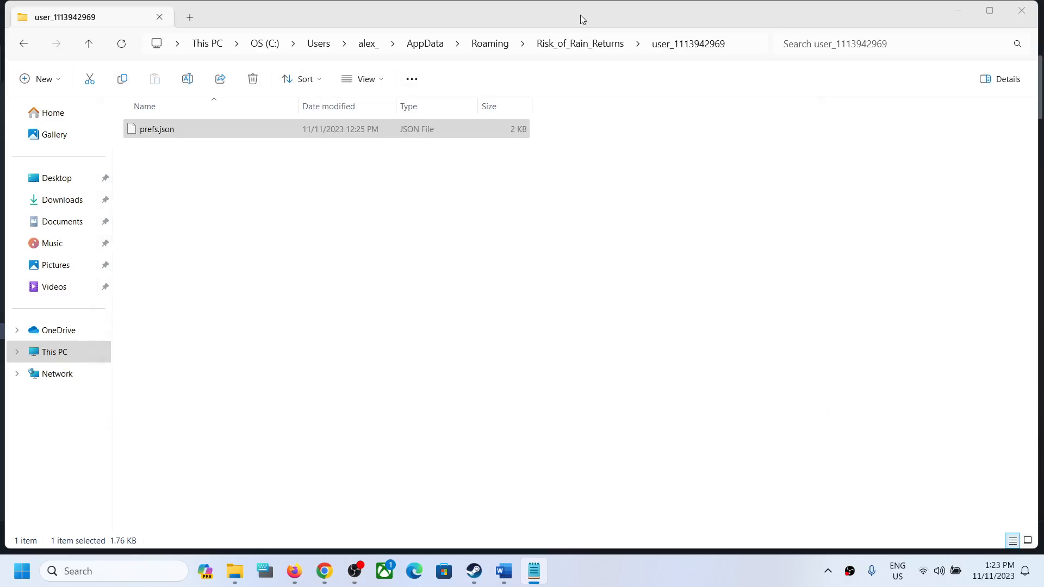
Return to Risk_of_Rain_Returns, select the localsave JSON file, and switch to Steam's Risk of Rain Returns page
{"action": "left_click", "coordinate": [87, 44]}
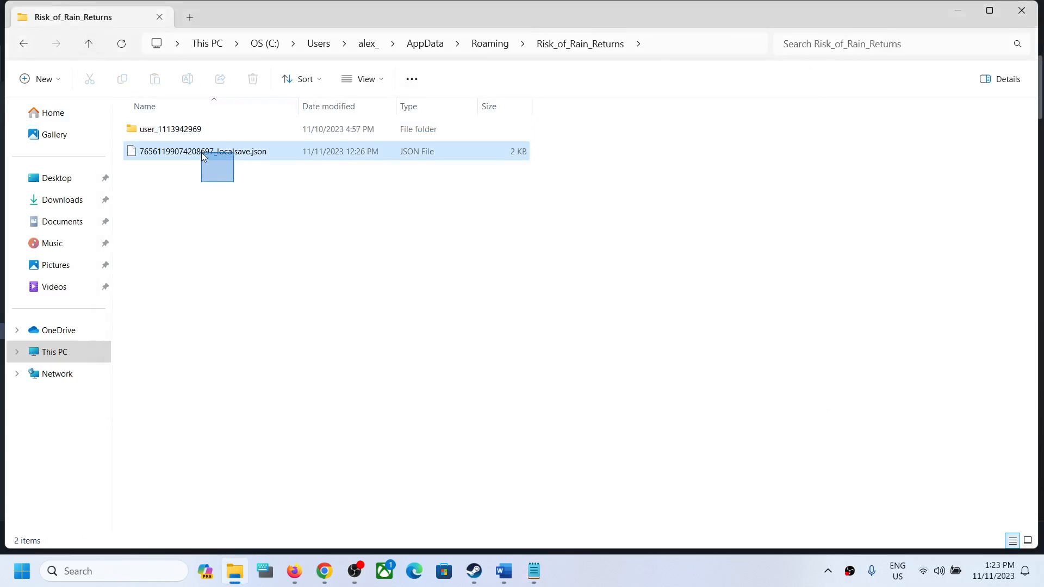
{"action": "left_click", "coordinate": [203, 151]}
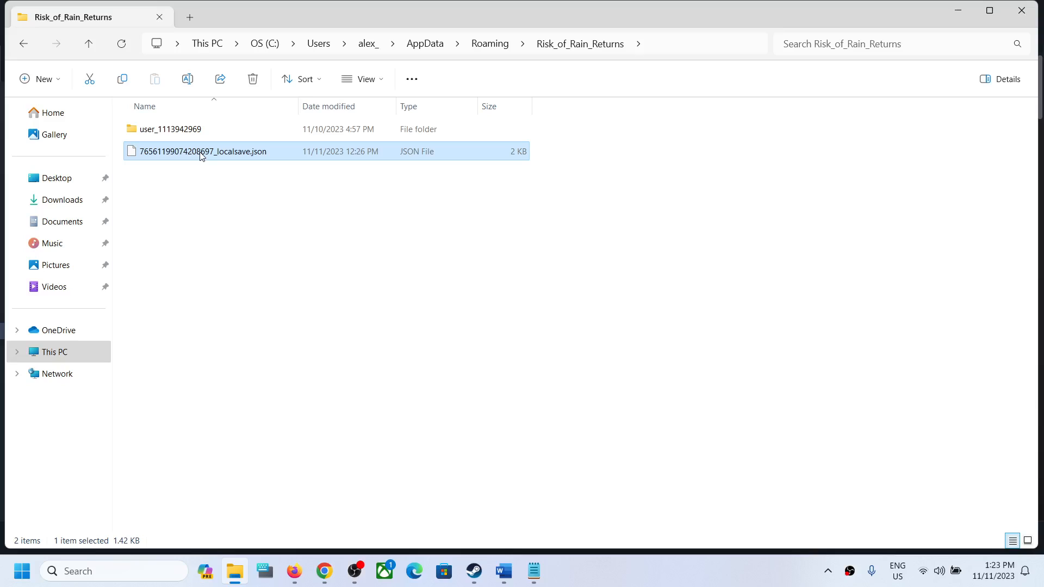
{"action": "left_click", "coordinate": [266, 176]}
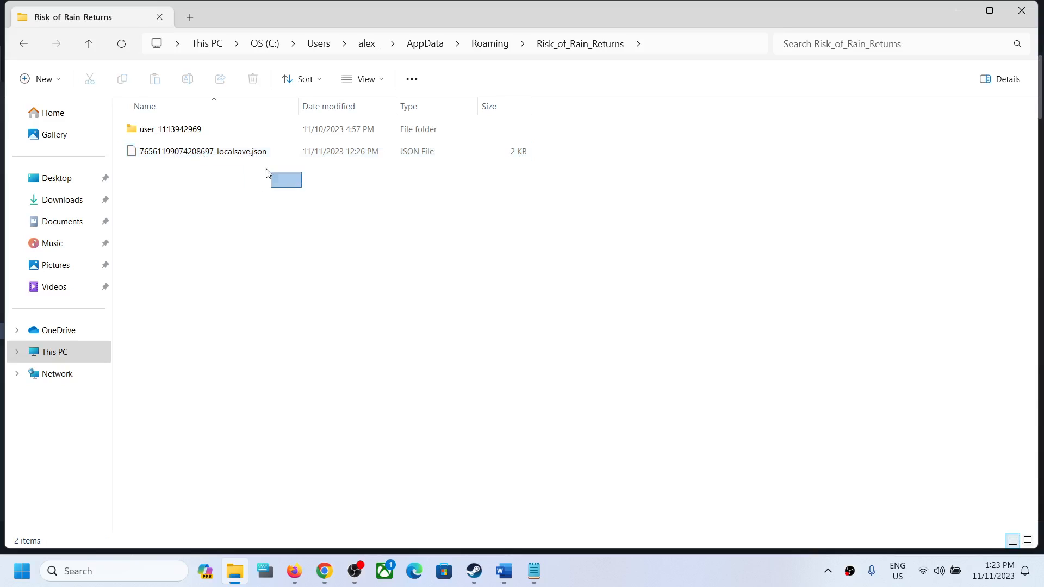
{"action": "left_click", "coordinate": [203, 151]}
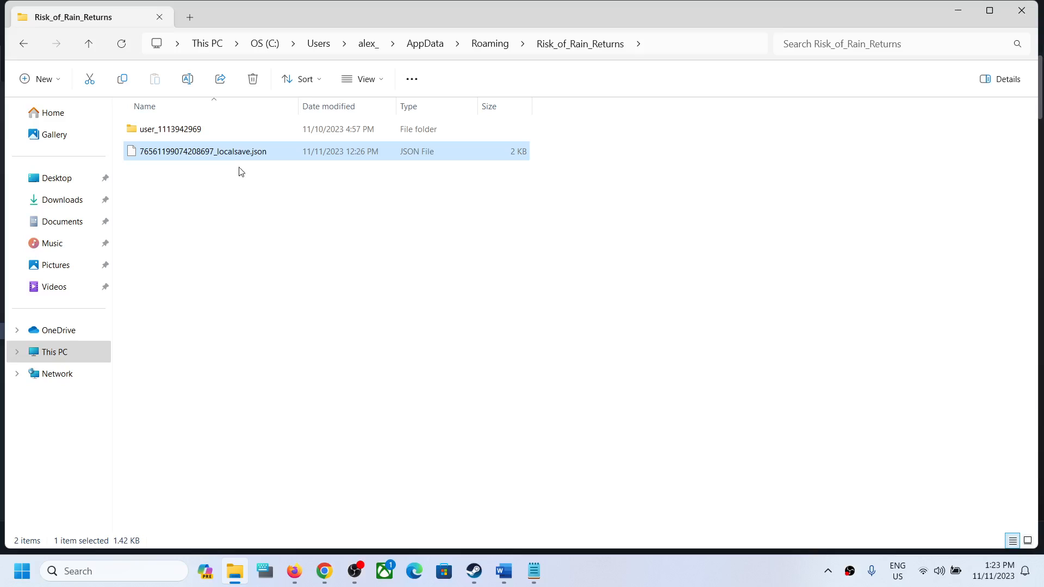
{"action": "mouse_move", "coordinate": [210, 163]}
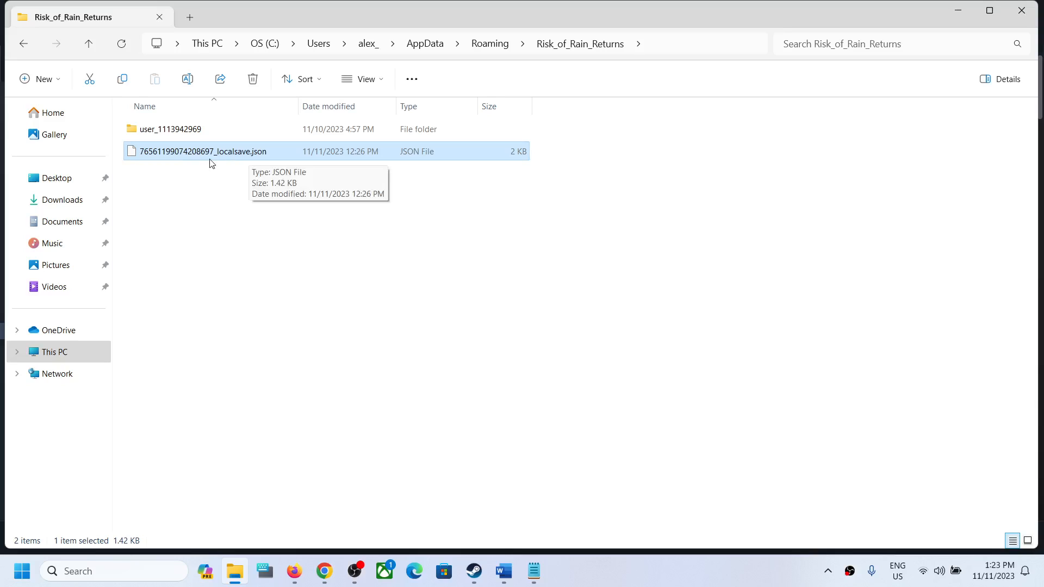
{"action": "mouse_move", "coordinate": [472, 535]}
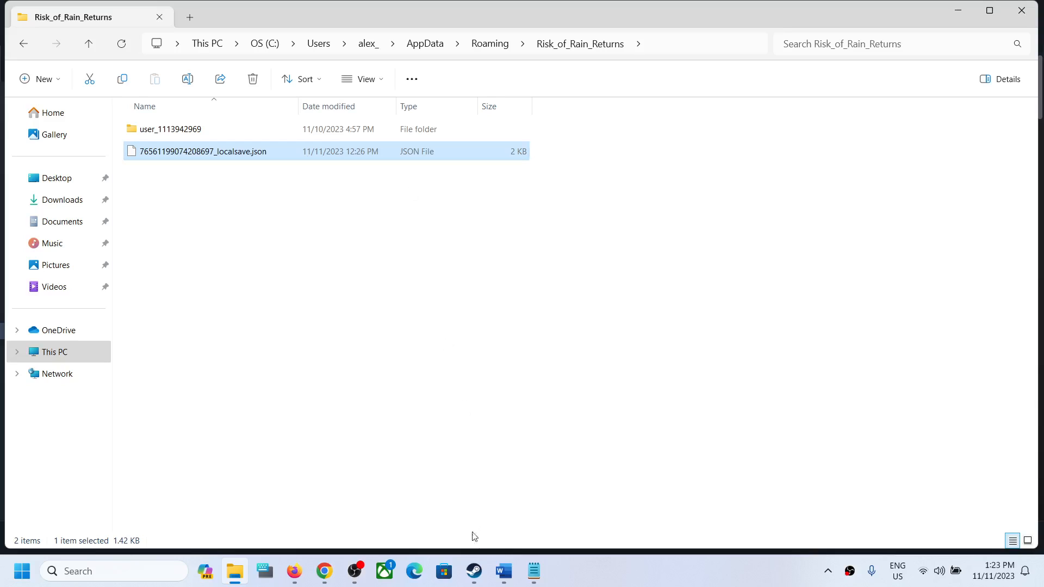
{"action": "left_click", "coordinate": [474, 570]}
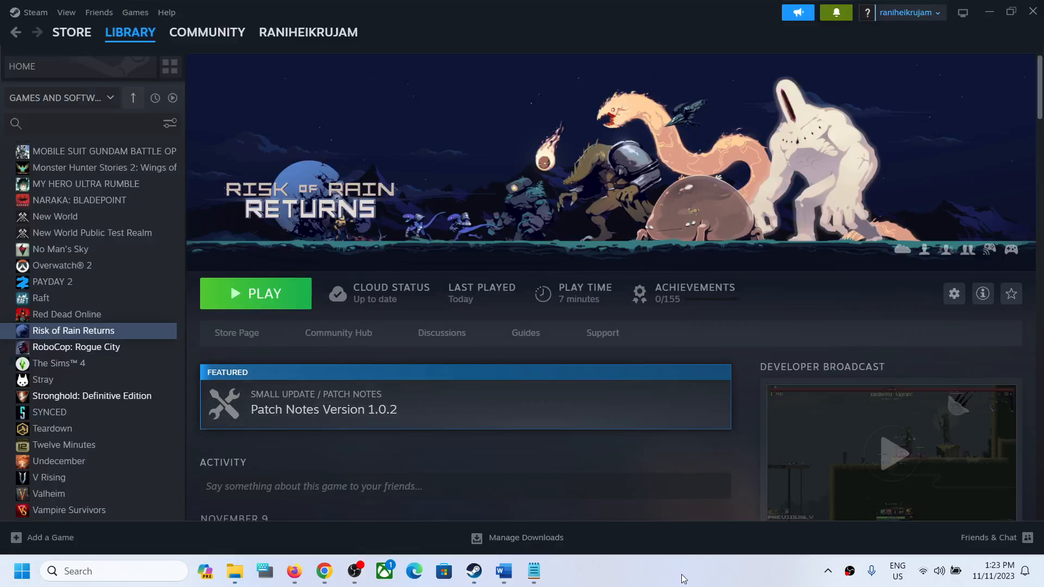